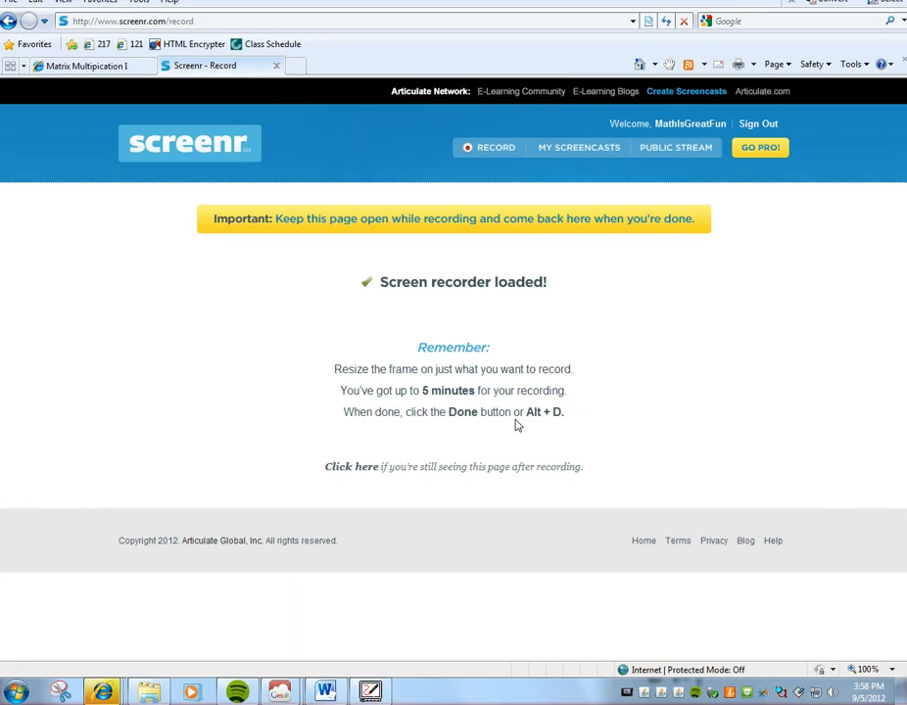
{"action": "mouse_move", "coordinate": [78, 86]}
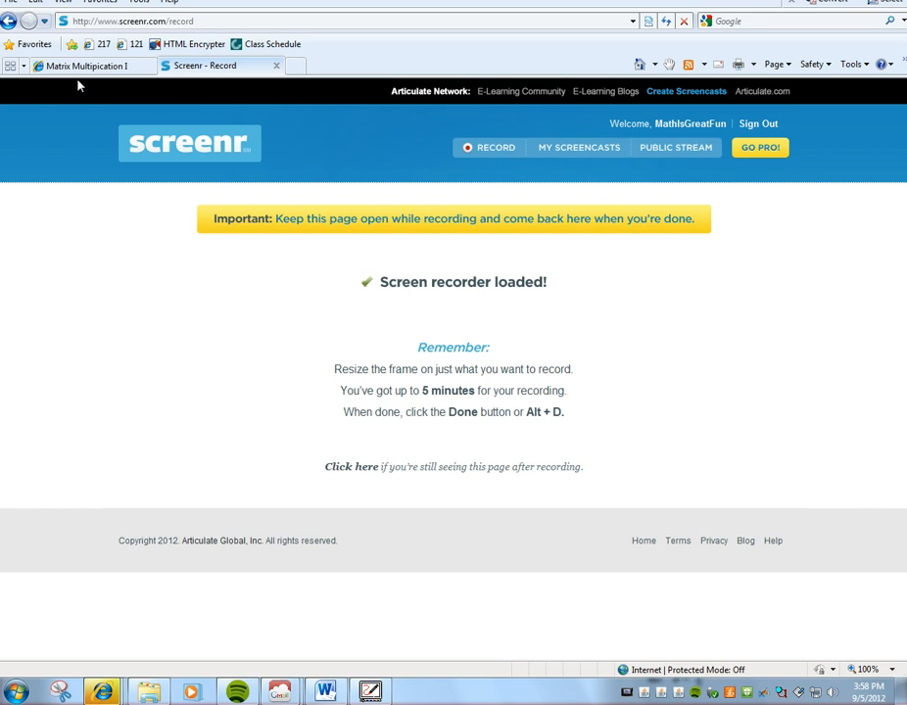
- Bring up the applet page and choose 2 for p and 2 for r
{"action": "left_click", "coordinate": [82, 67]}
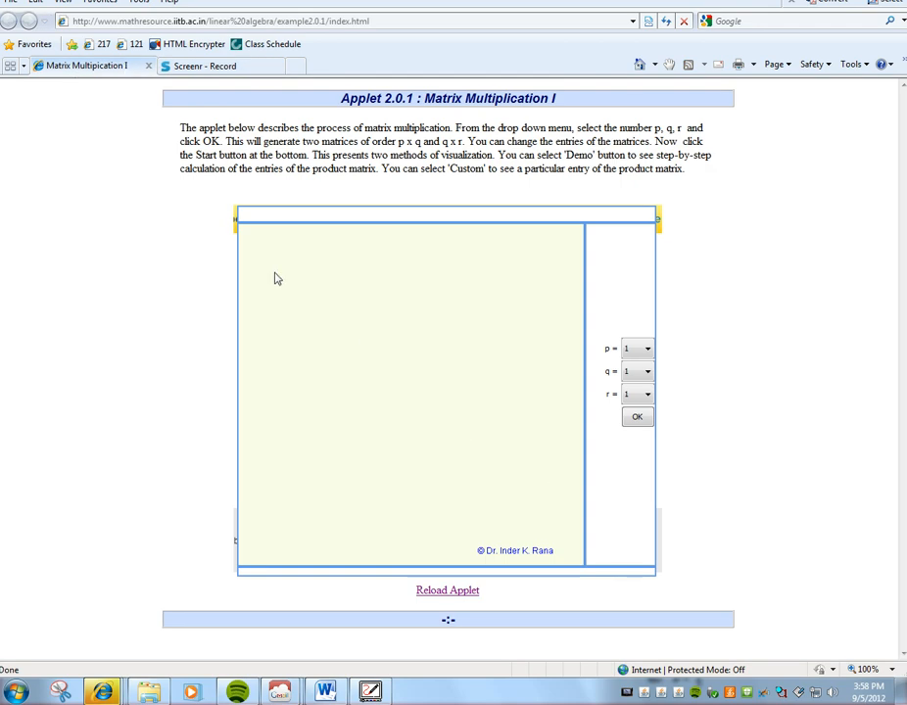
{"action": "mouse_move", "coordinate": [638, 370]}
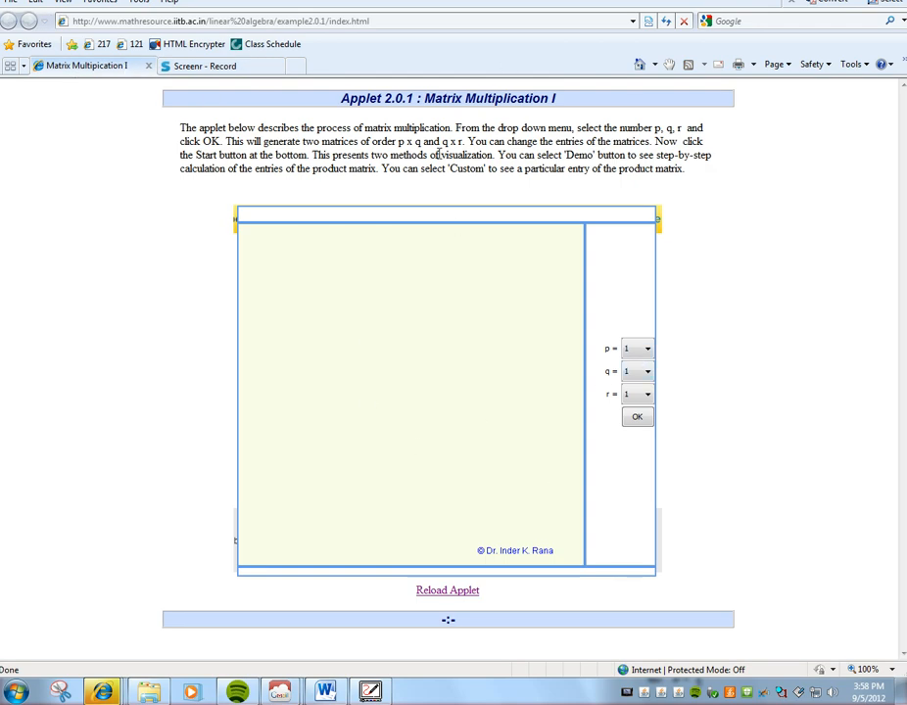
{"action": "mouse_move", "coordinate": [527, 218]}
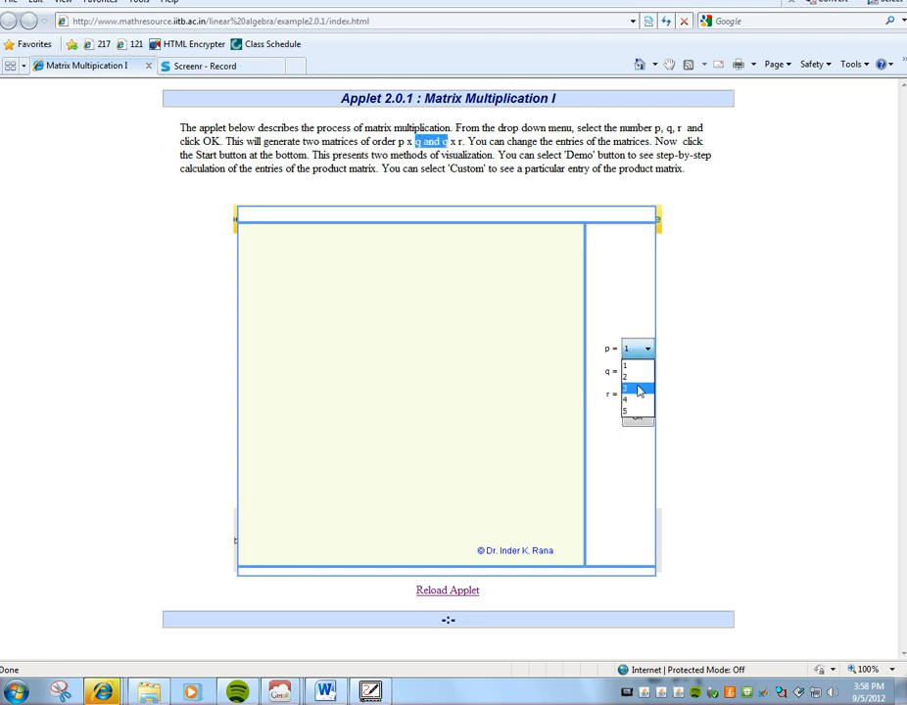
{"action": "left_click", "coordinate": [625, 380]}
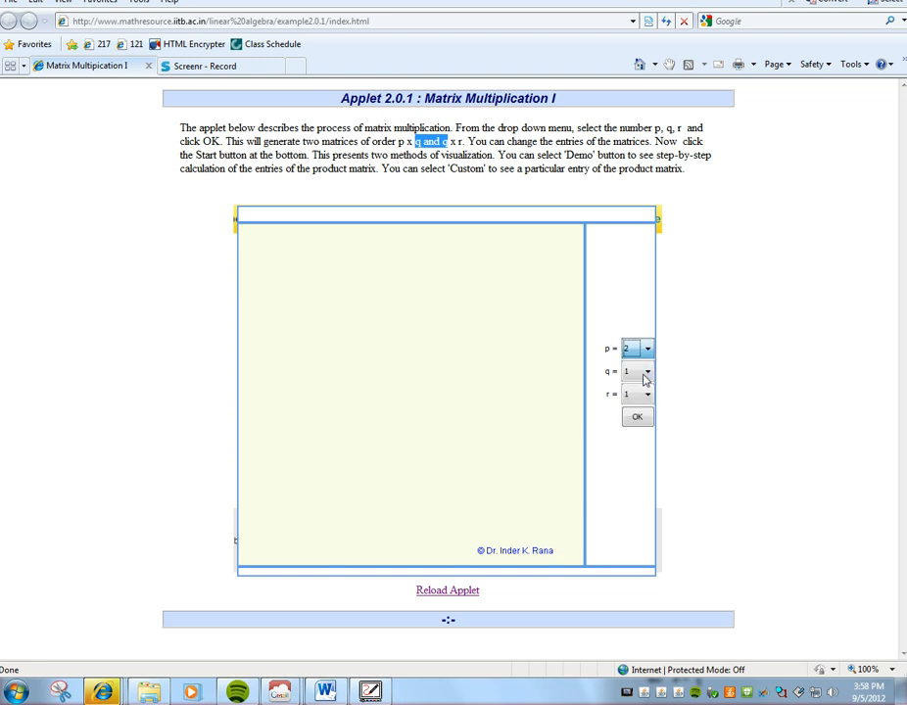
{"action": "left_click", "coordinate": [631, 372]}
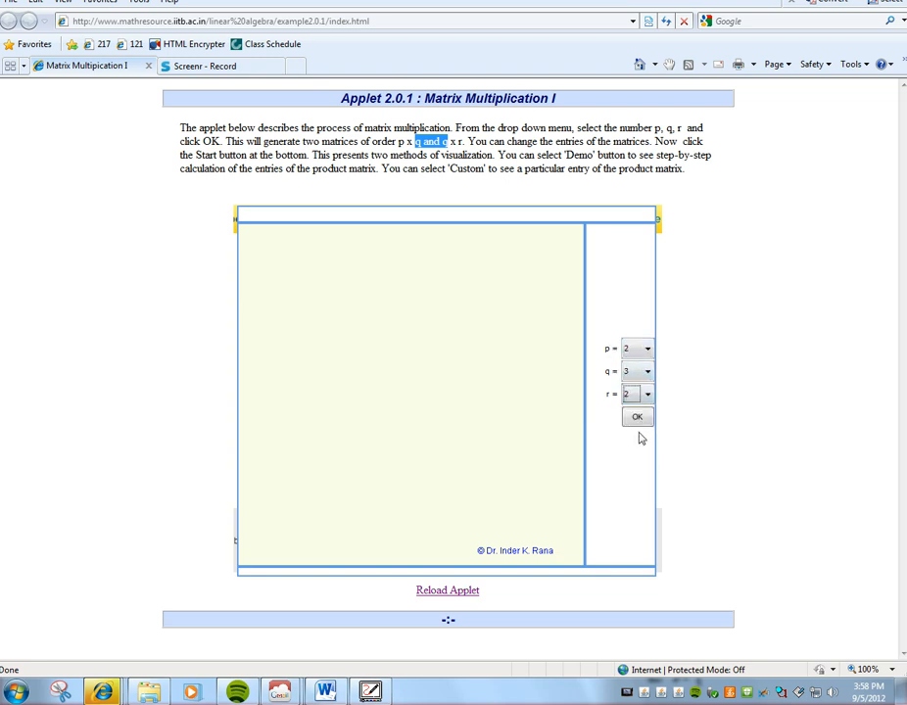
- Generate the 2×3 and 3×2 matrices, make the first entry 5, and start the demo giving 13
{"action": "left_click", "coordinate": [637, 416]}
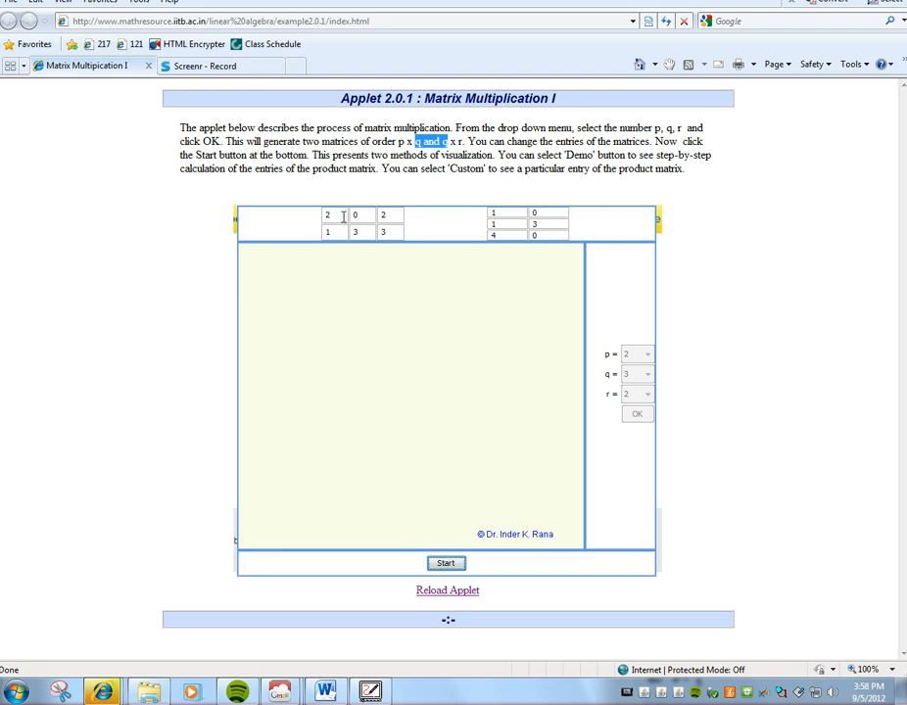
{"action": "left_click", "coordinate": [384, 213]}
{"action": "type", "text": "5"}
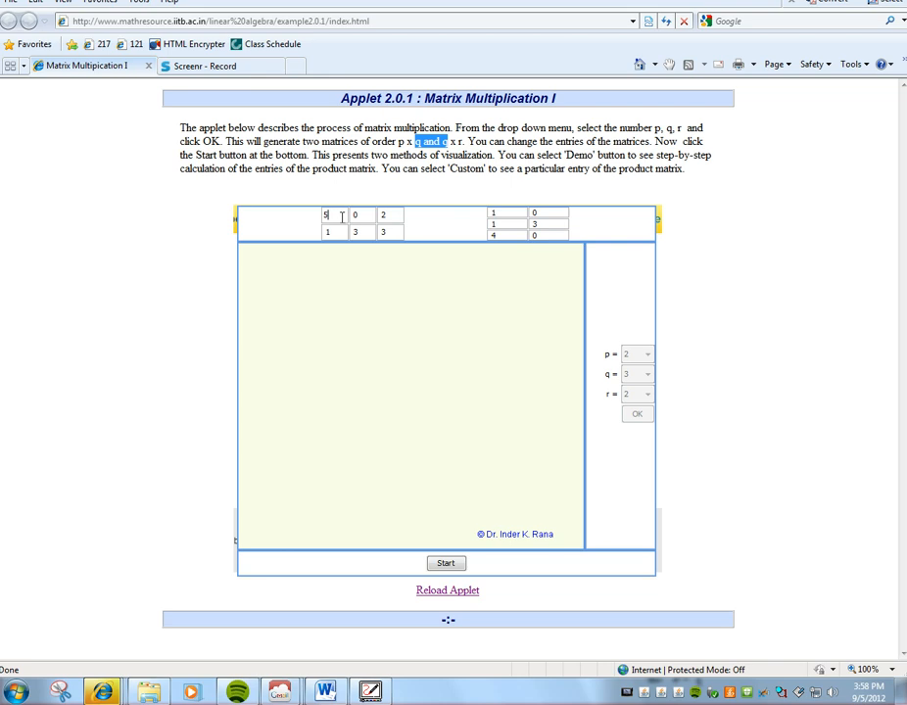
{"action": "left_click", "coordinate": [447, 564]}
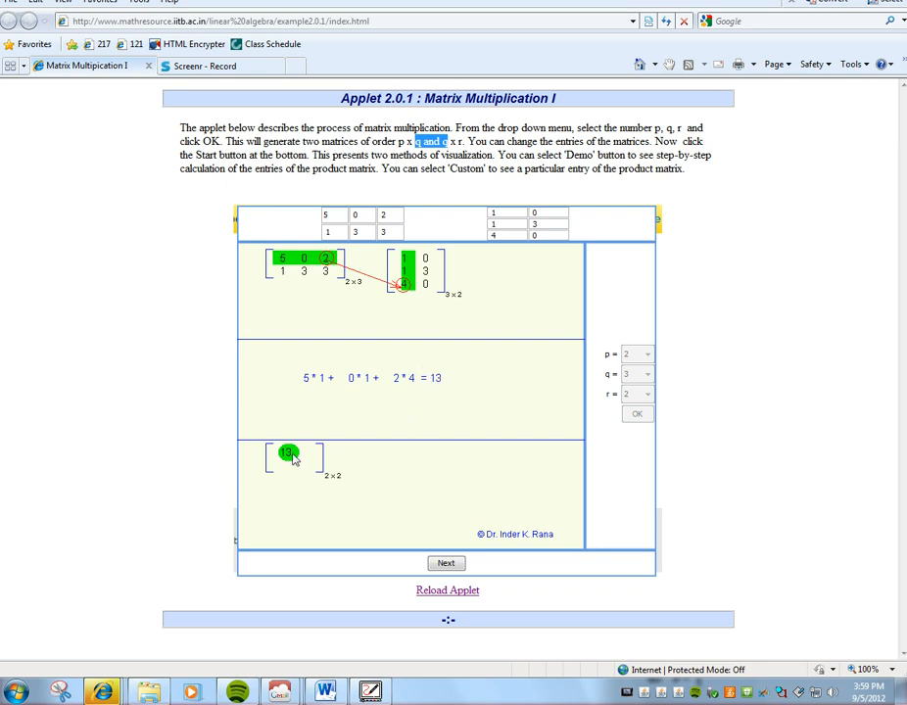
- Advance to the second product entry, 5*0 + 0*3 + 2*0 = 0
{"action": "left_click", "coordinate": [447, 565]}
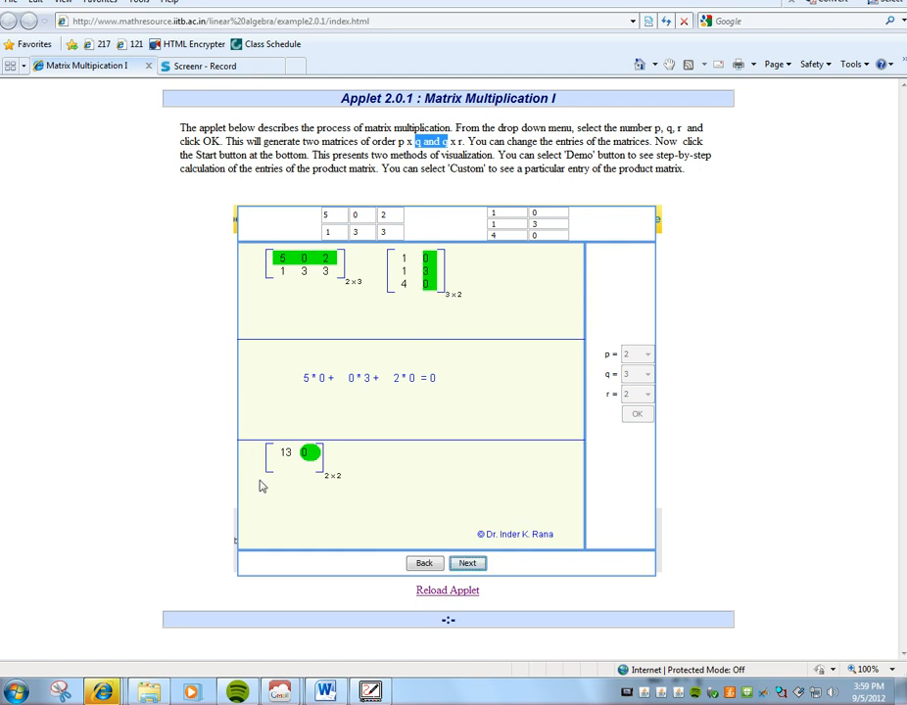
{"action": "mouse_move", "coordinate": [313, 407]}
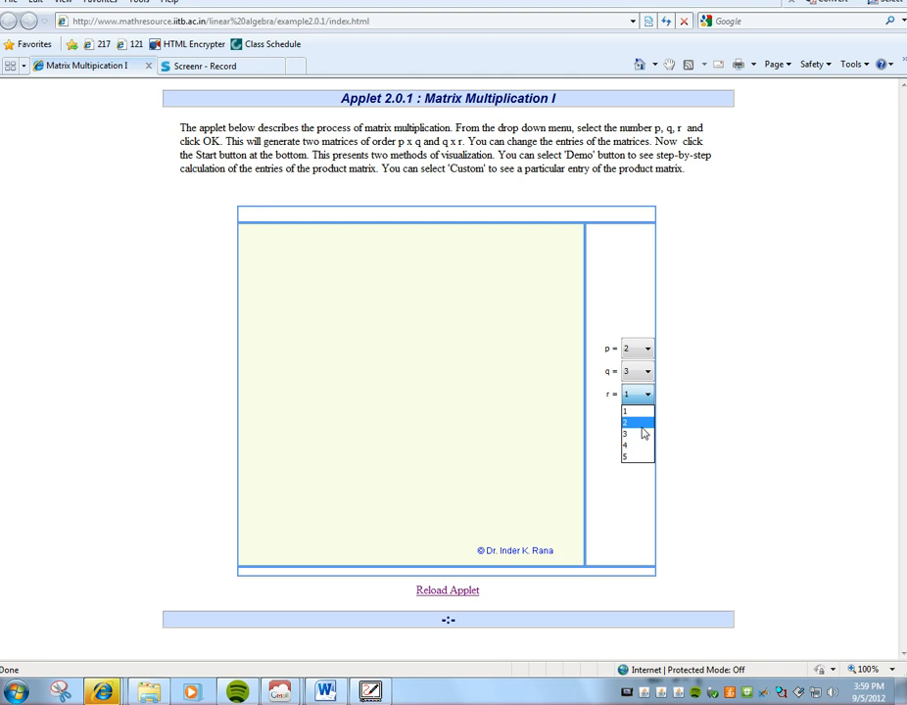
- Generate a new 2×3 and 3×2 matrix pair and start their product calculation
{"action": "left_click", "coordinate": [627, 423]}
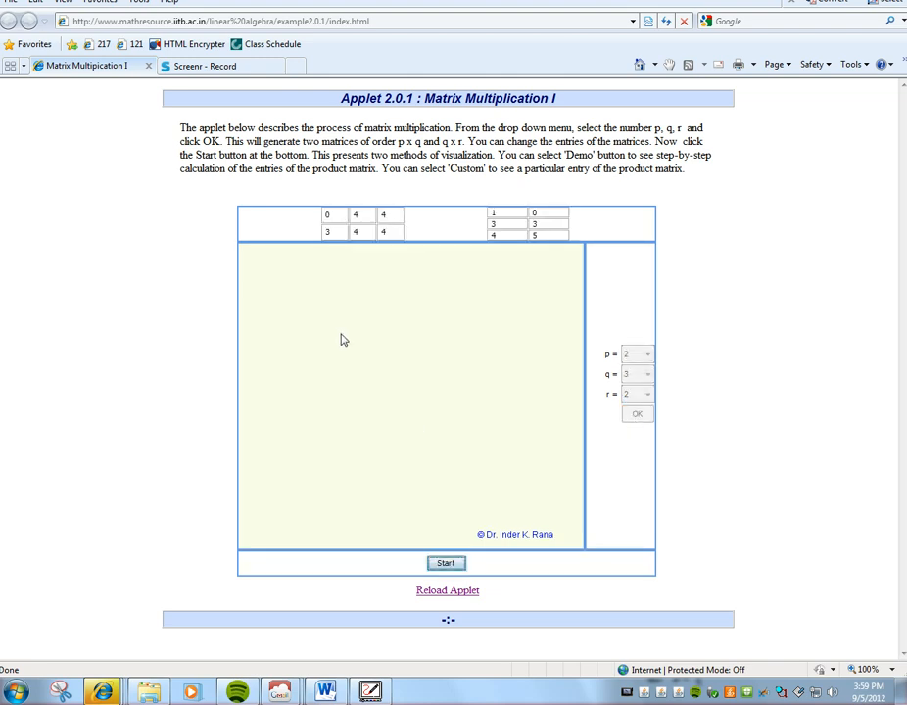
{"action": "mouse_move", "coordinate": [565, 331]}
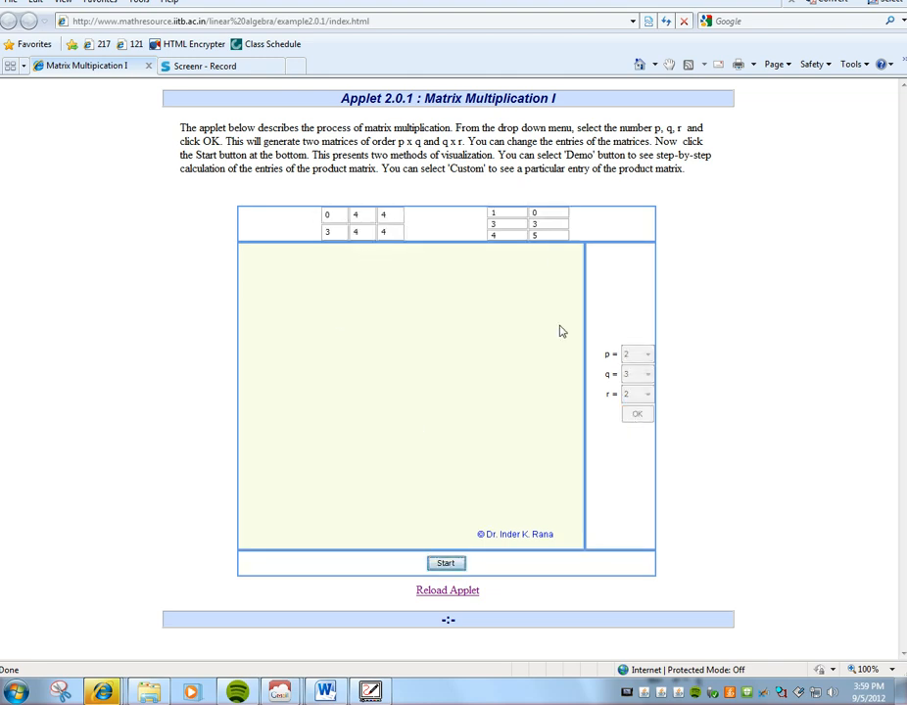
{"action": "left_click", "coordinate": [447, 565]}
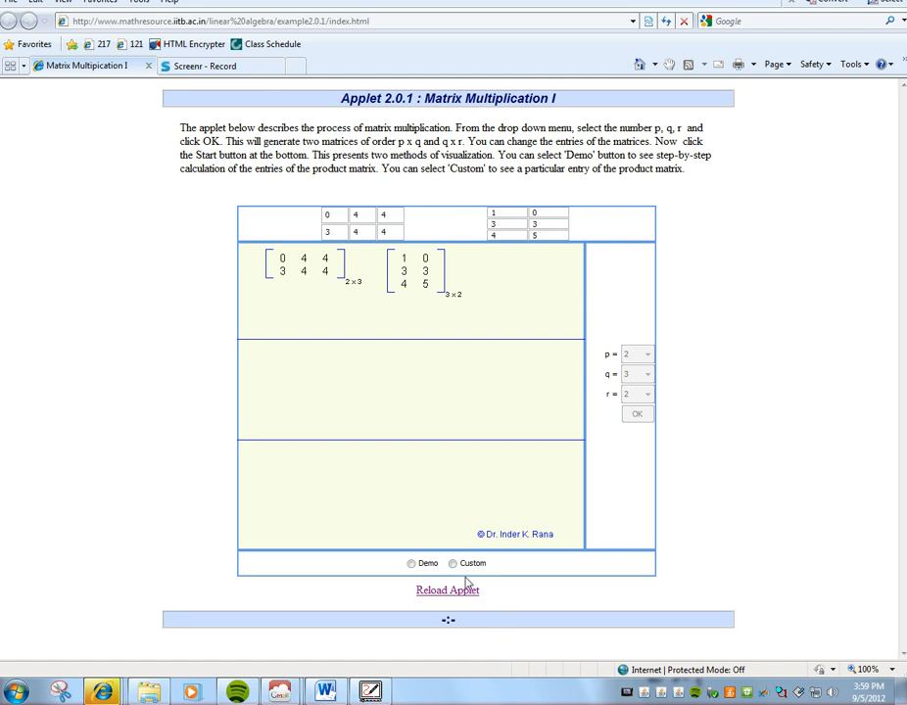
- In Custom mode compute row 1, column 1 as 28, then row 2, column 1 as 31
{"action": "left_click", "coordinate": [453, 565]}
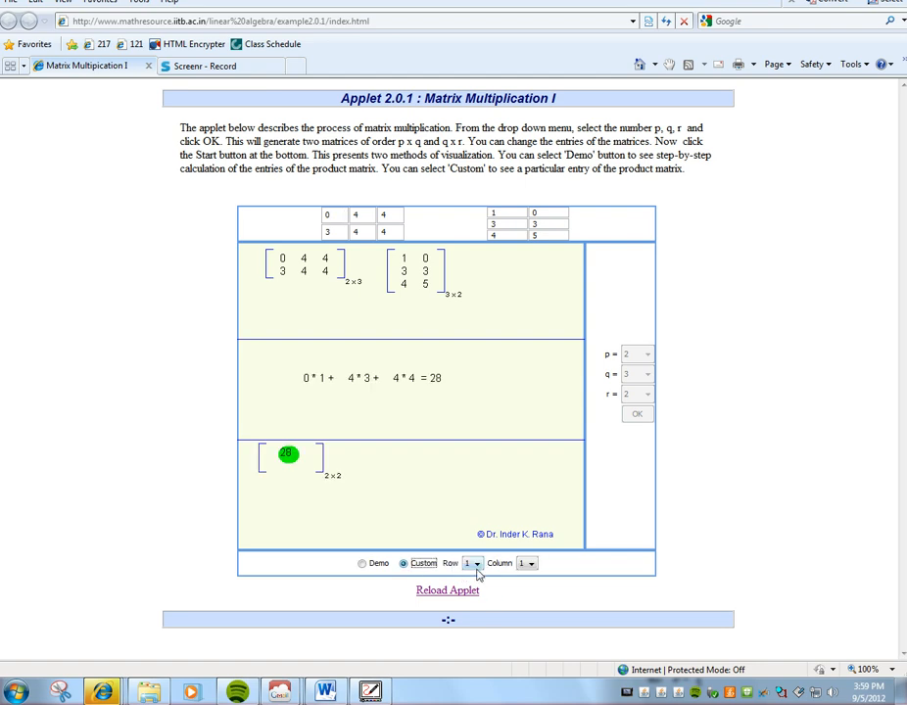
{"action": "left_click", "coordinate": [475, 564]}
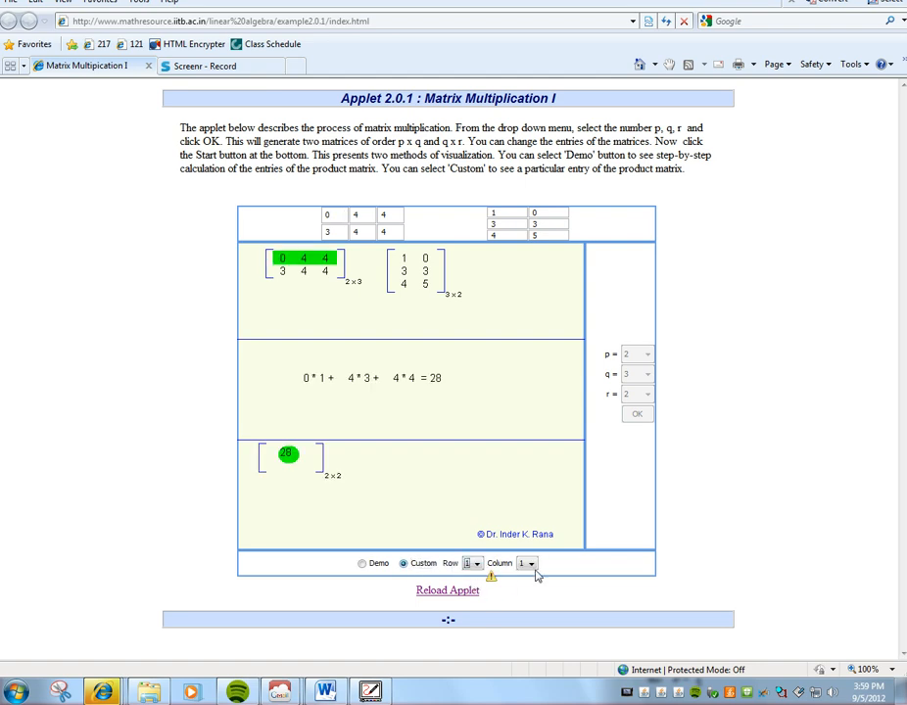
{"action": "left_click", "coordinate": [525, 565]}
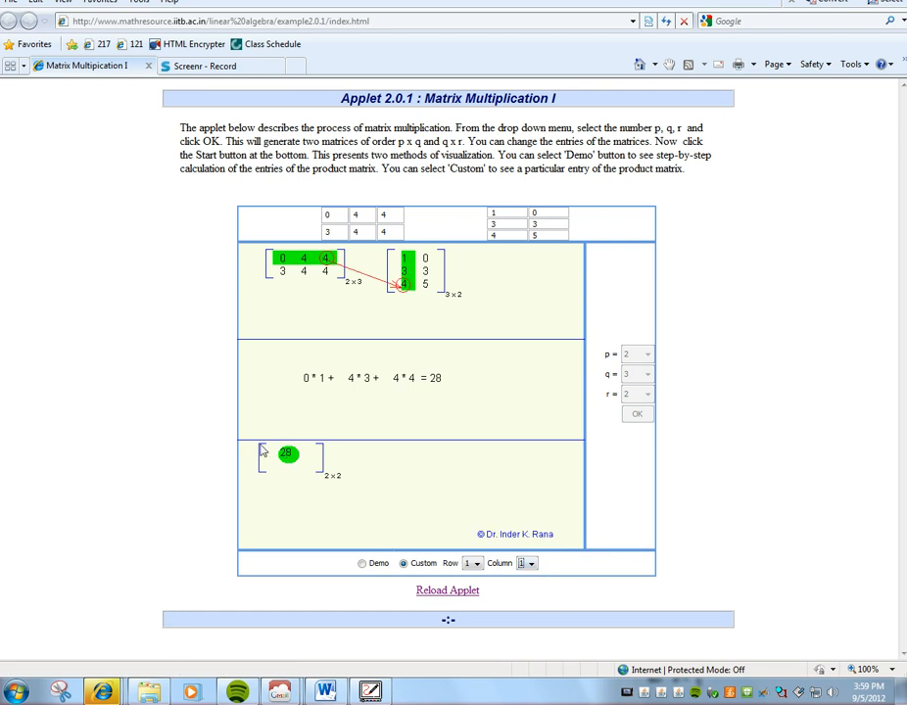
{"action": "left_click", "coordinate": [474, 564]}
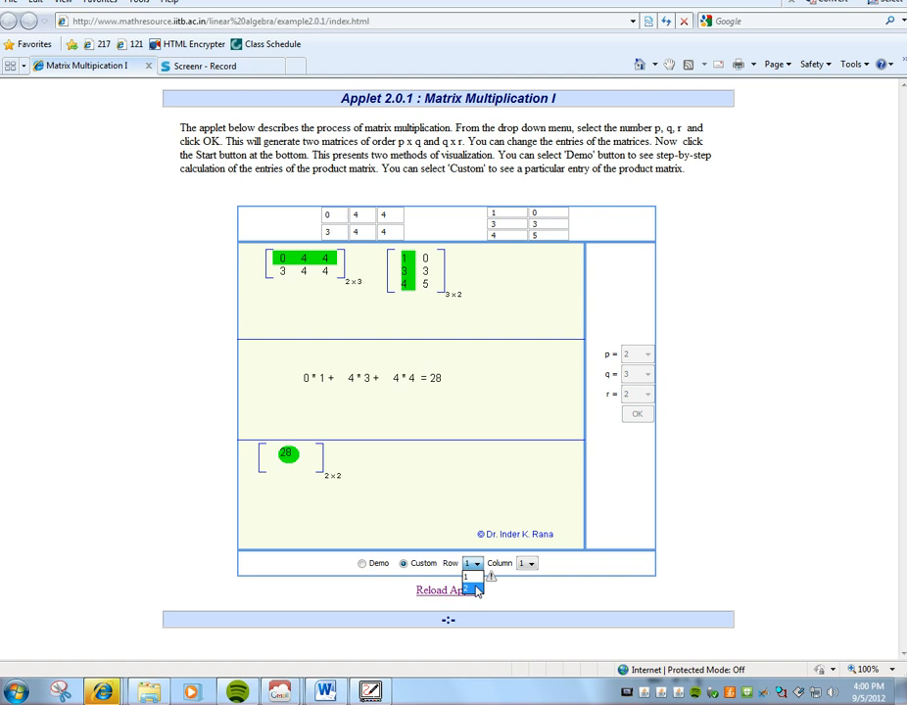
{"action": "left_click", "coordinate": [475, 564]}
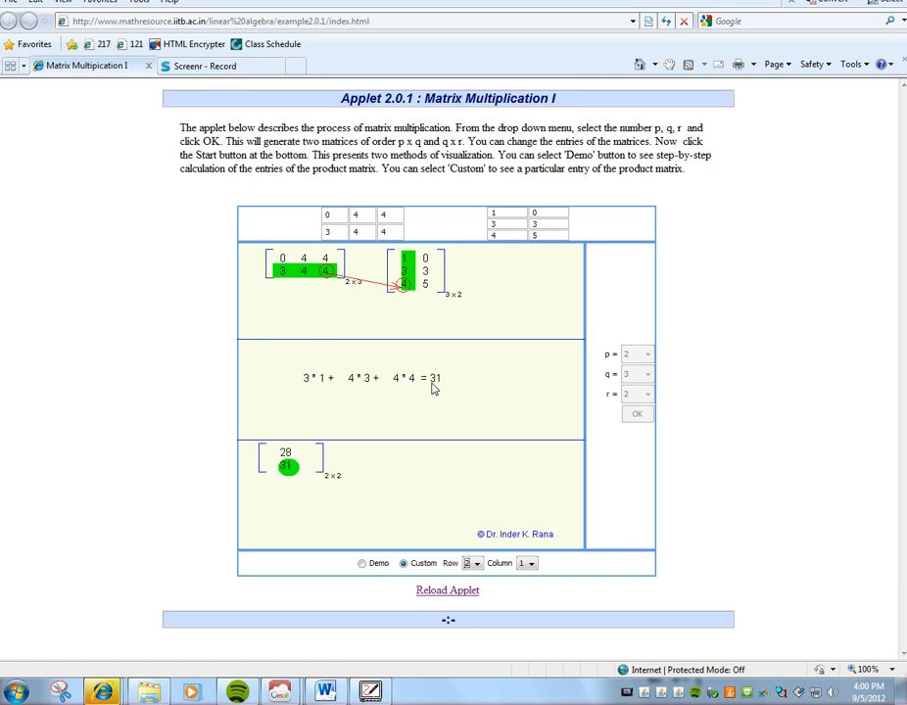
{"action": "mouse_move", "coordinate": [490, 583]}
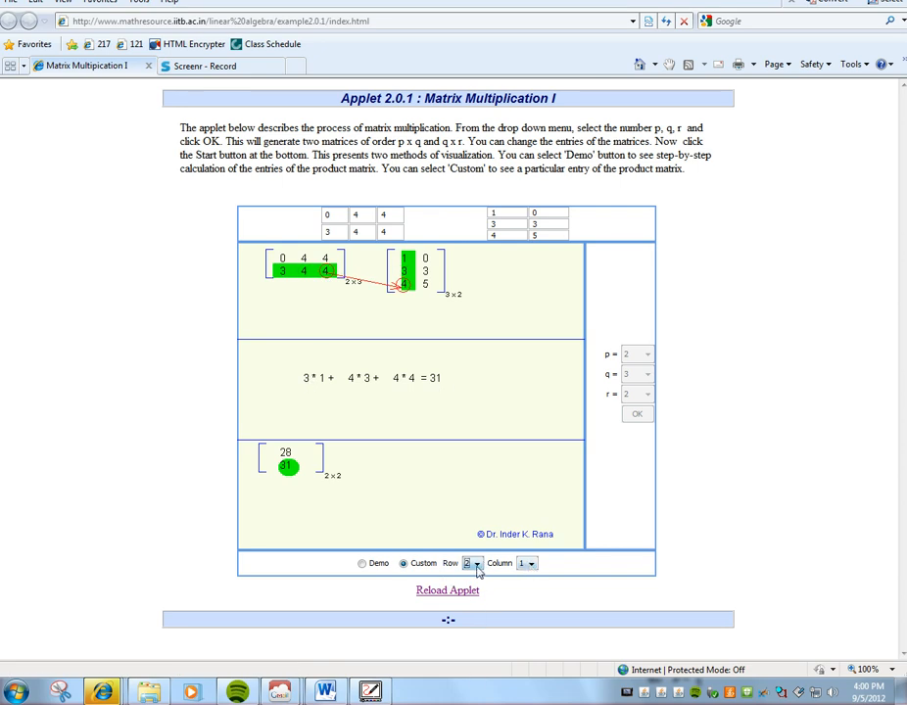
- Set Column to 2 with Row 1 to get 0*0 + 4*3 + 4*5 = 32
{"action": "left_click", "coordinate": [474, 563]}
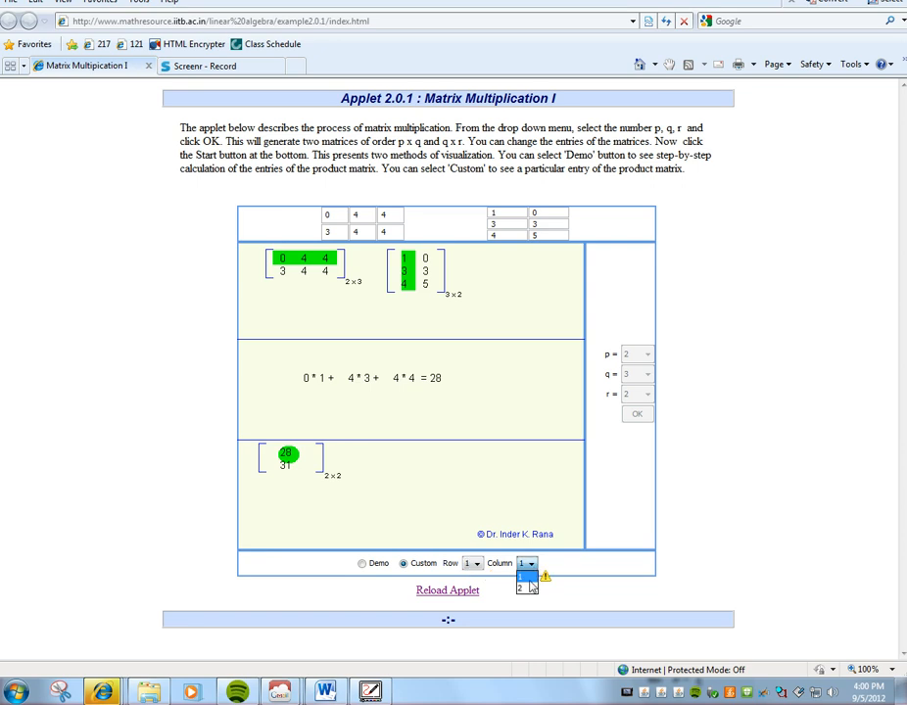
{"action": "left_click", "coordinate": [525, 592]}
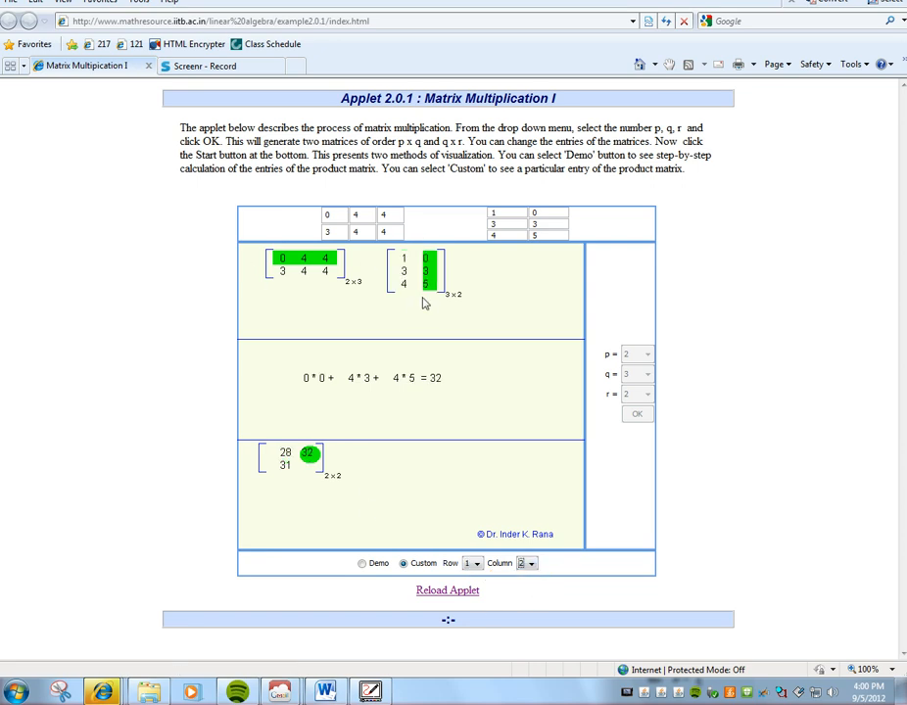
{"action": "mouse_move", "coordinate": [318, 398]}
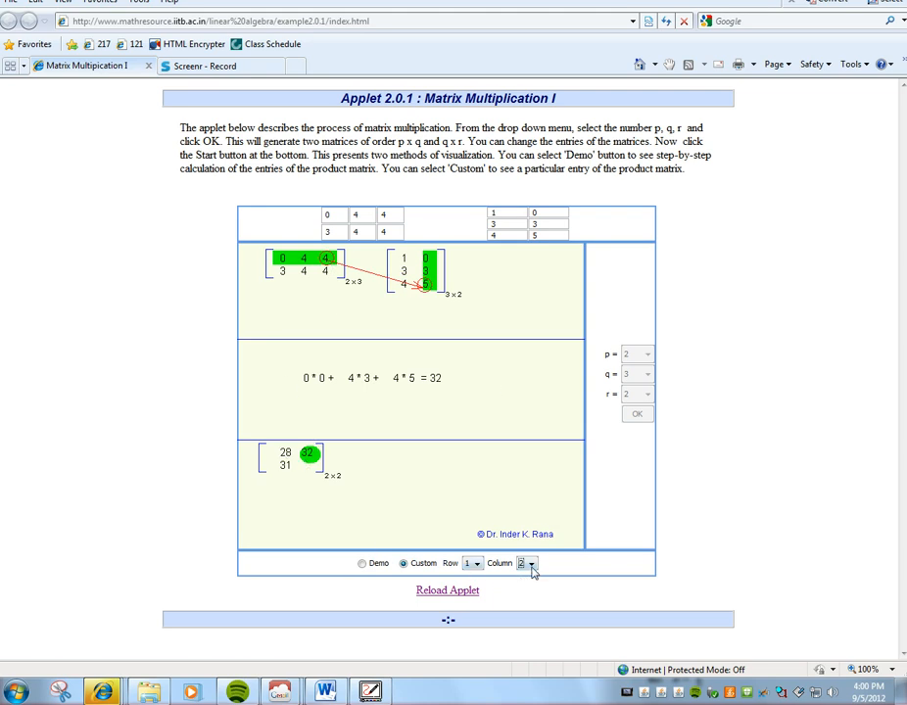
- Set Row to 2 with Column 2 to get 3*0 + 4*3 + 4*5 = 32
{"action": "left_click", "coordinate": [474, 564]}
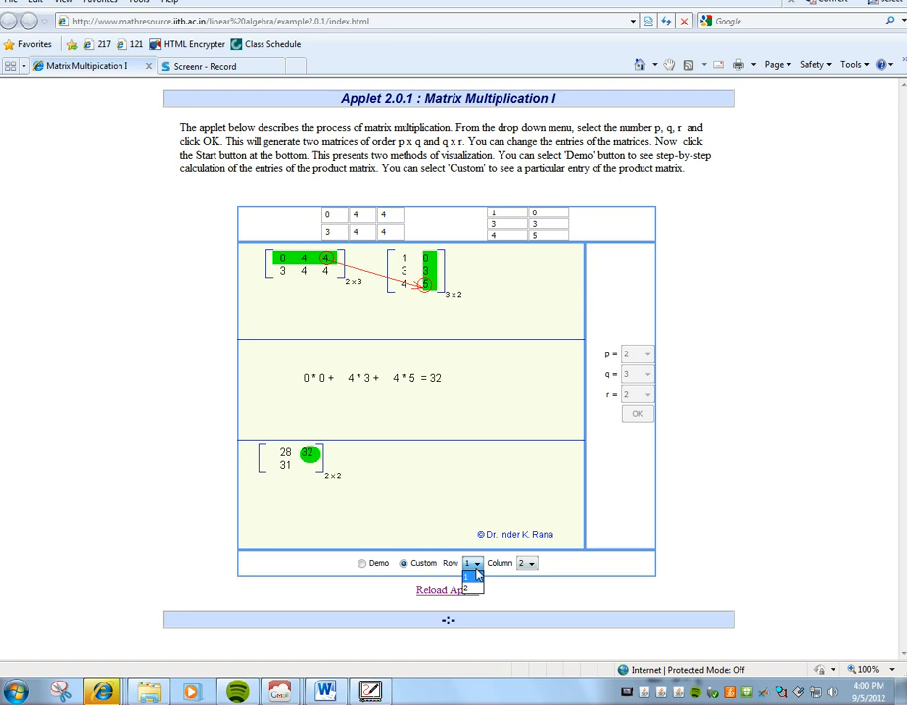
{"action": "left_click", "coordinate": [470, 562]}
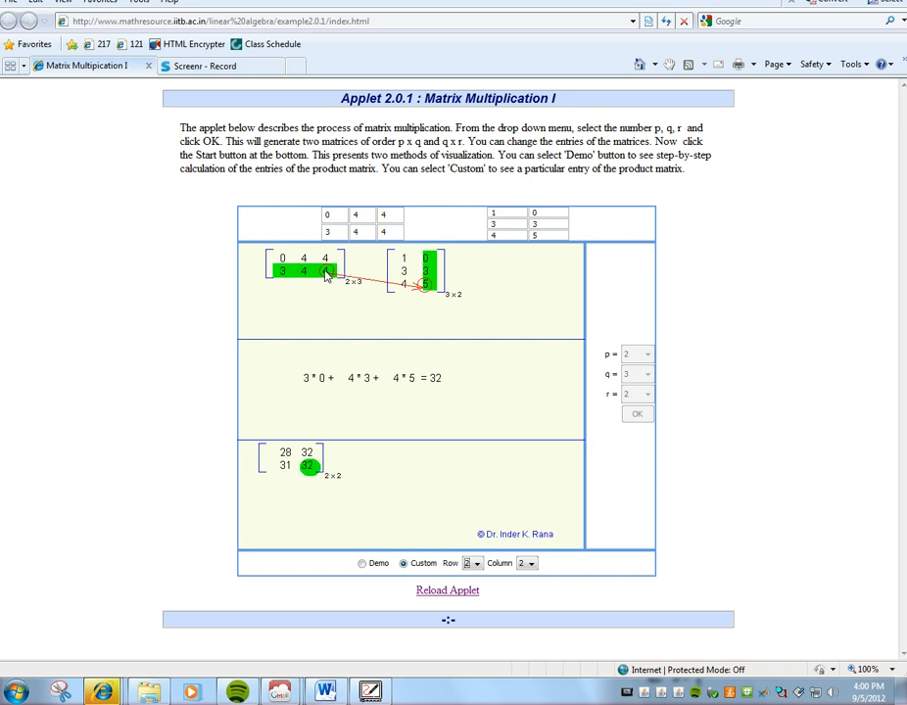
{"action": "mouse_move", "coordinate": [303, 423]}
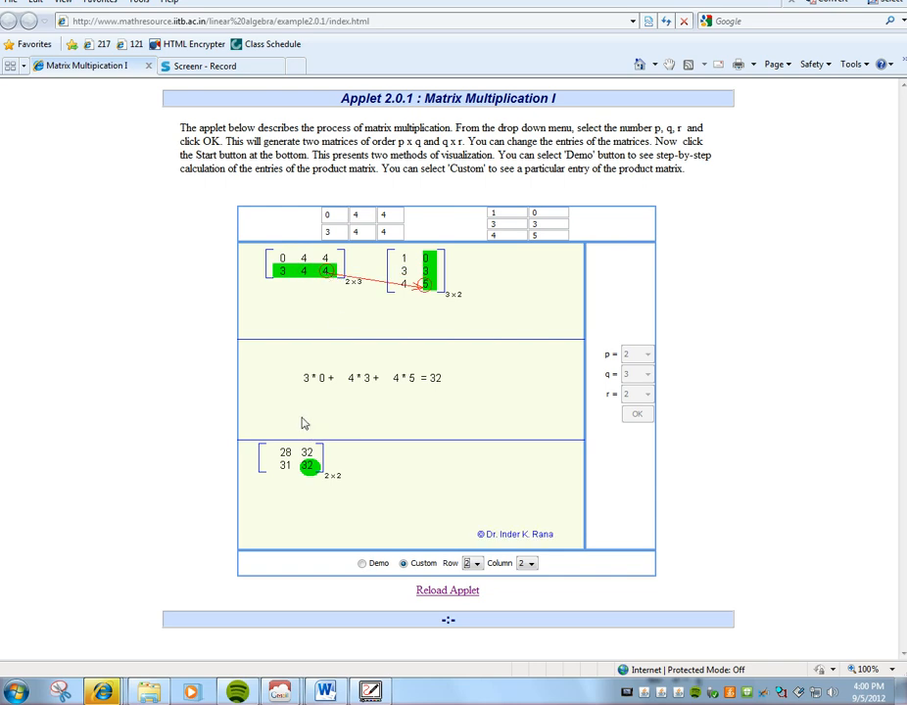
{"action": "mouse_move", "coordinate": [439, 384]}
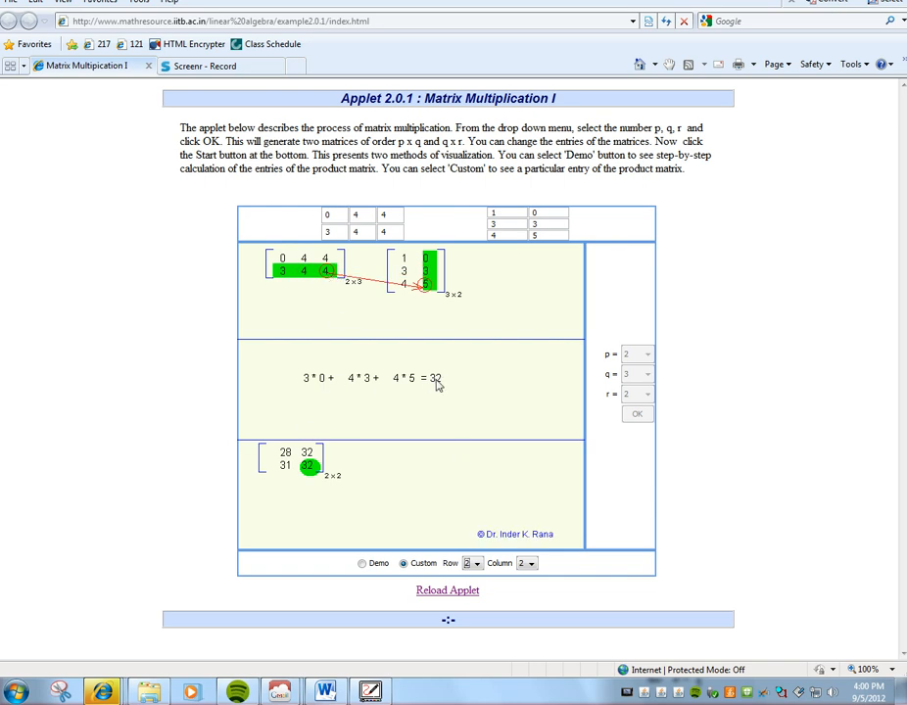